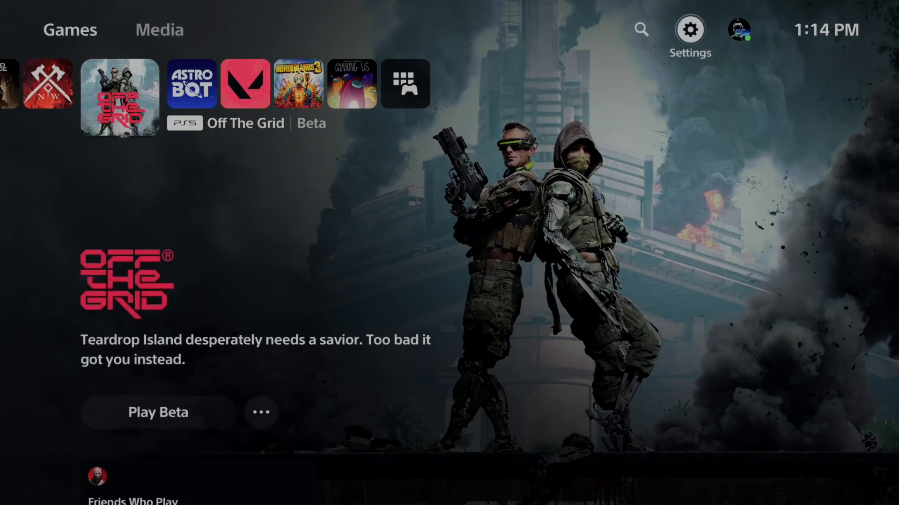
# Step: Turn off Enable Screen Reader under Settings > Accessibility > Screen Reader
pyautogui.click(690, 29)
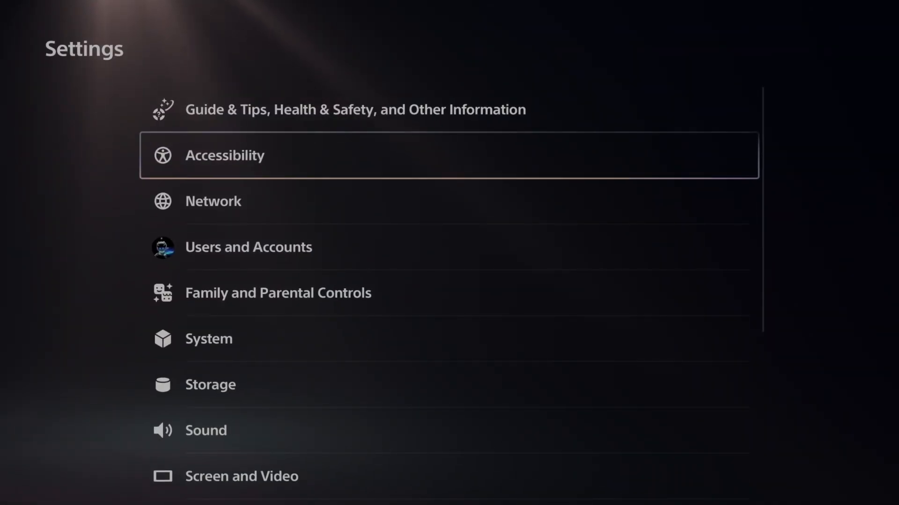
pyautogui.click(224, 155)
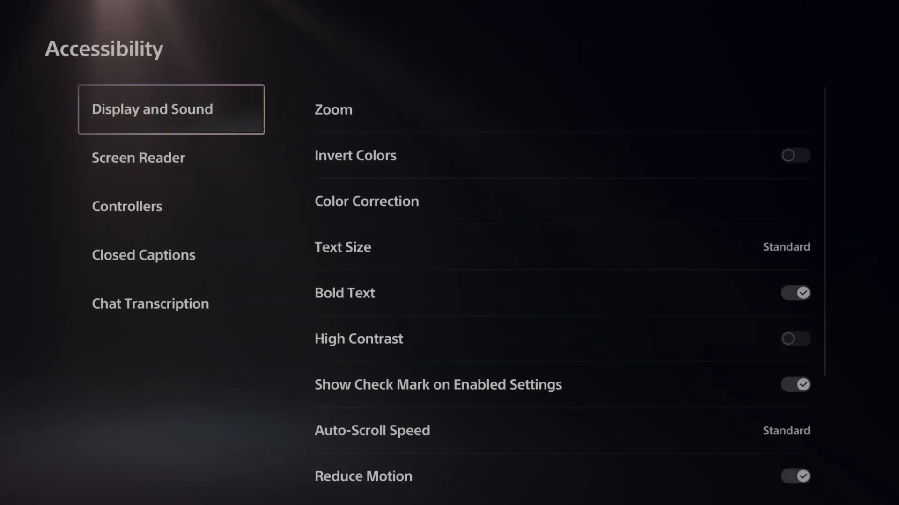
pyautogui.click(138, 158)
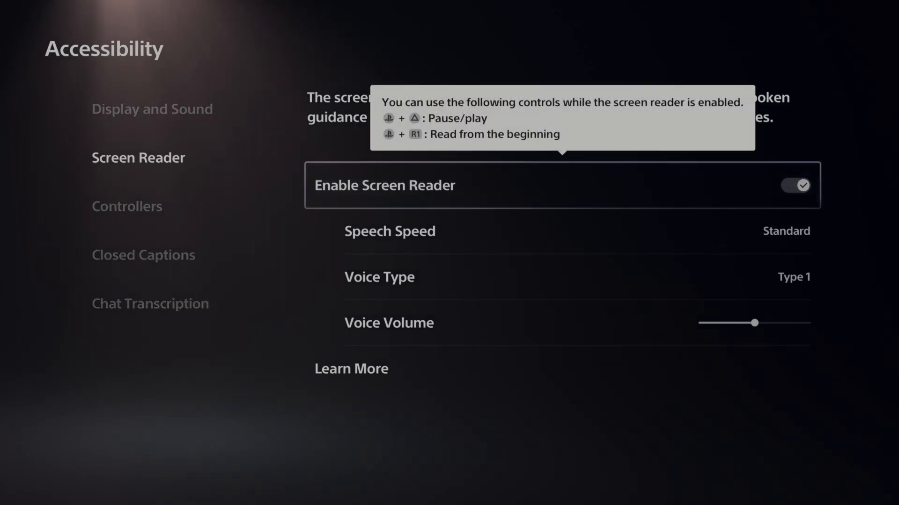
pyautogui.click(794, 185)
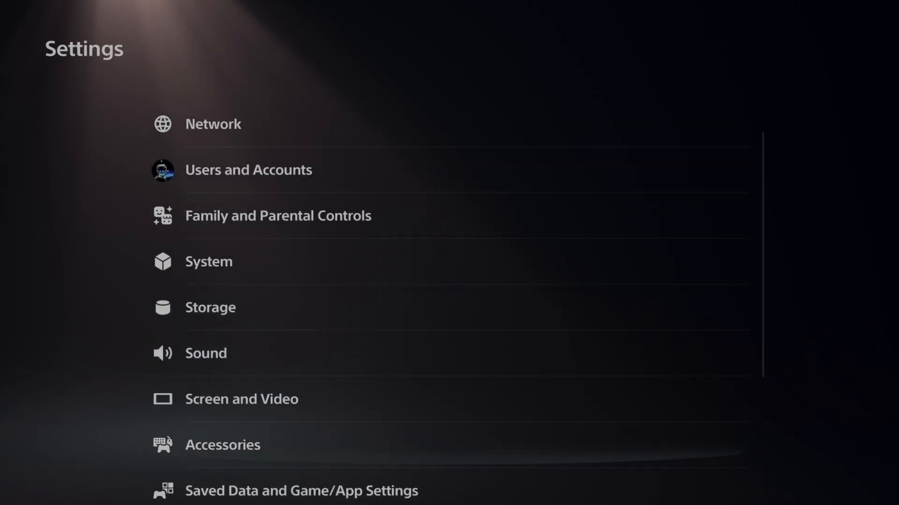
# Step: Show the Broadcasts tab of Captures and Broadcasts, where Chat to Speech is listed
pyautogui.scroll(-3)
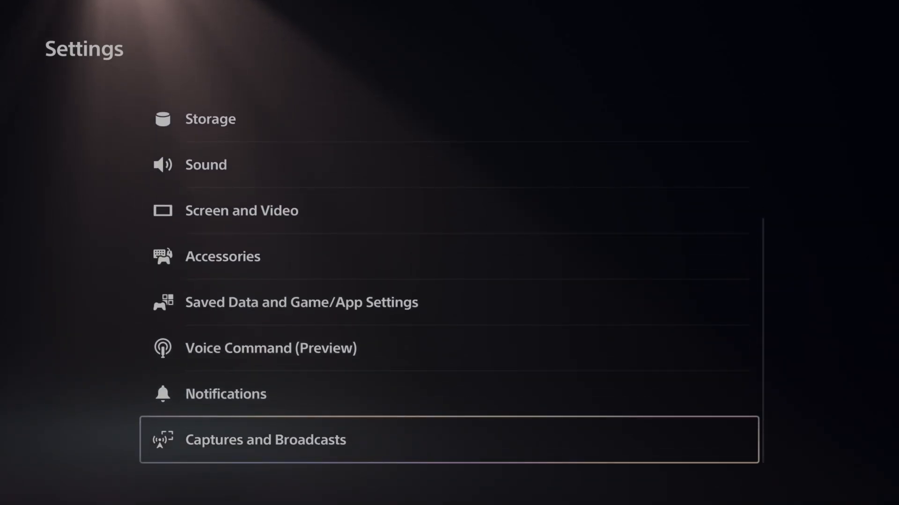
pyautogui.click(265, 439)
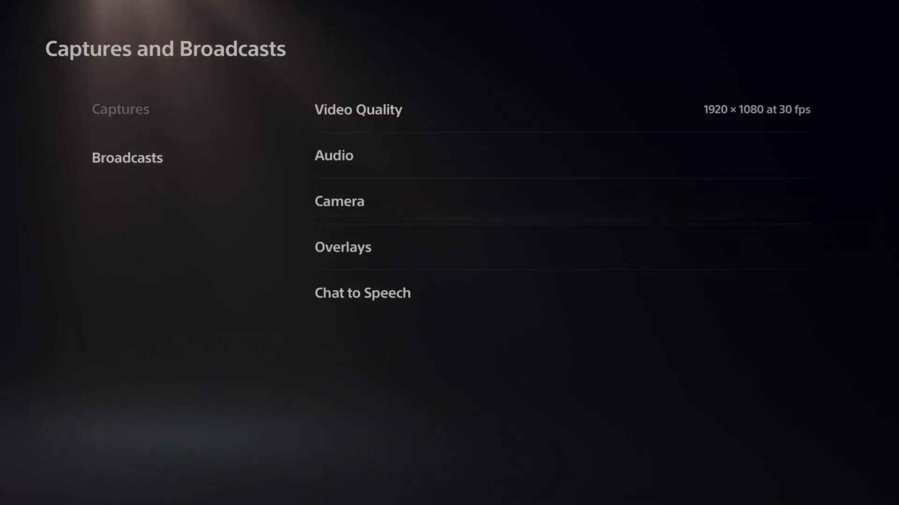
pyautogui.click(362, 293)
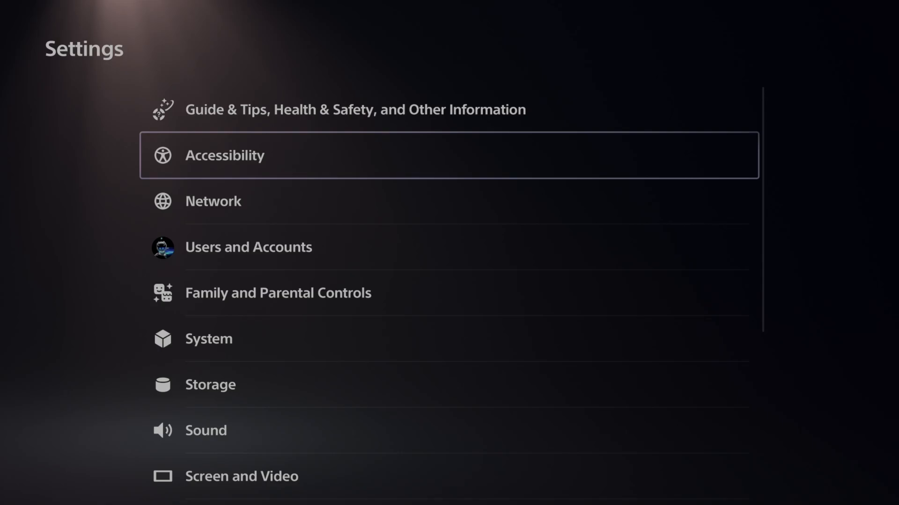
# Step: Confirm the screen reader is off in Accessibility, then bring up Control Center
pyautogui.click(224, 155)
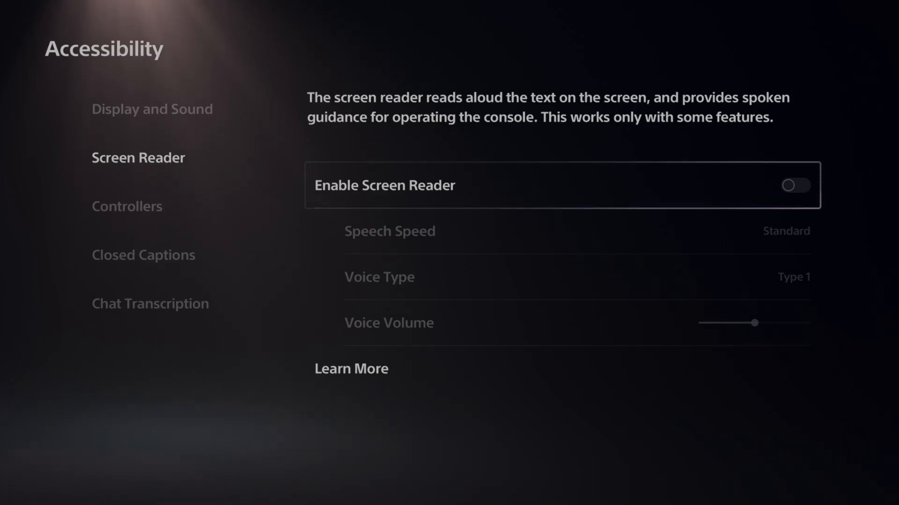
pyautogui.press('PS')
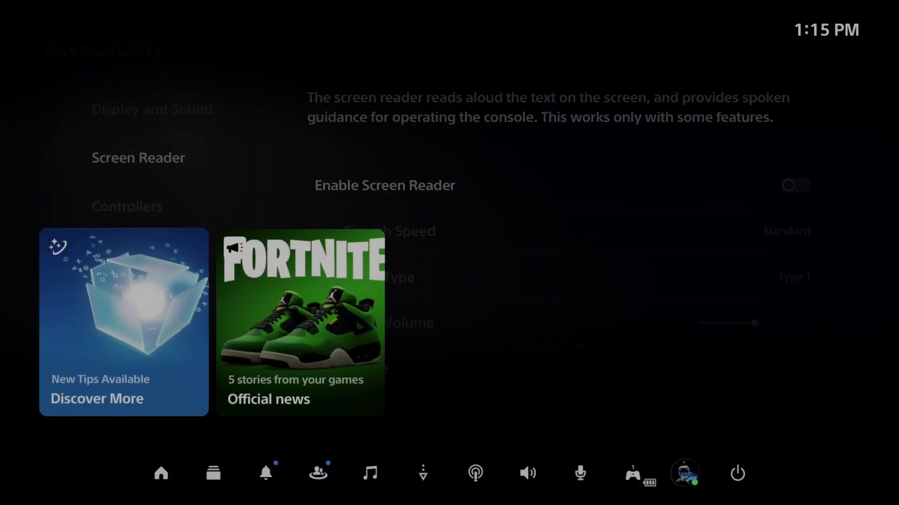